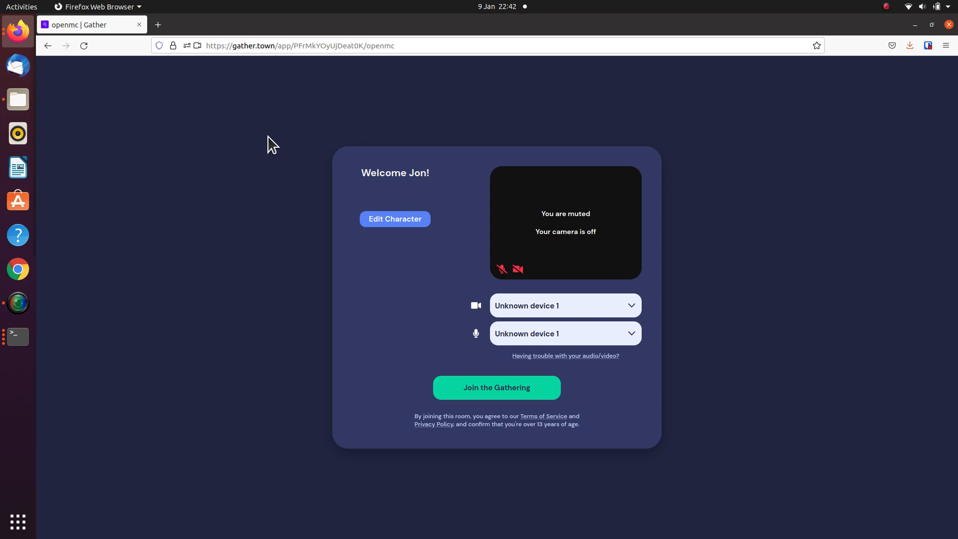
mouse_move(289, 127)
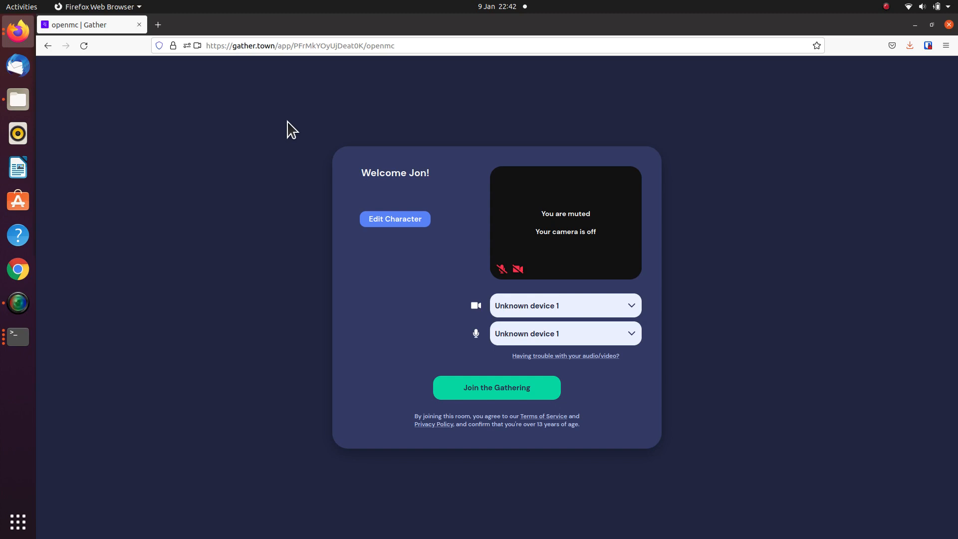
mouse_move(500, 284)
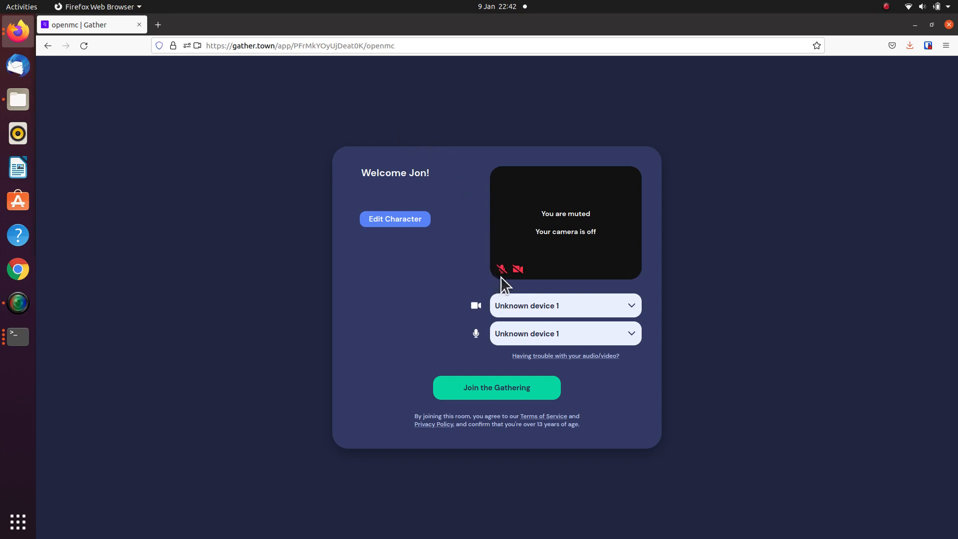
mouse_move(502, 268)
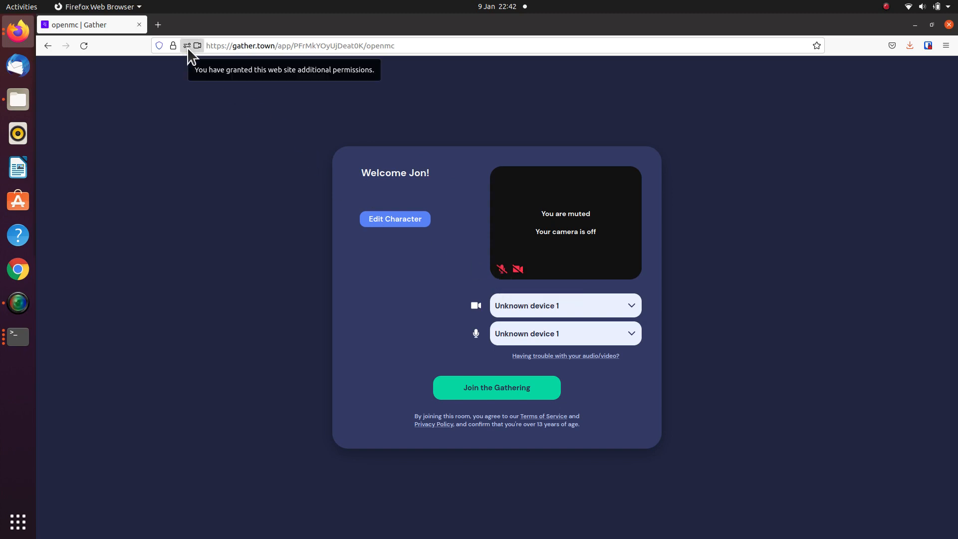
- Check the site's permissions, then join the openmc gathering with mic muted and camera off
left_click(198, 46)
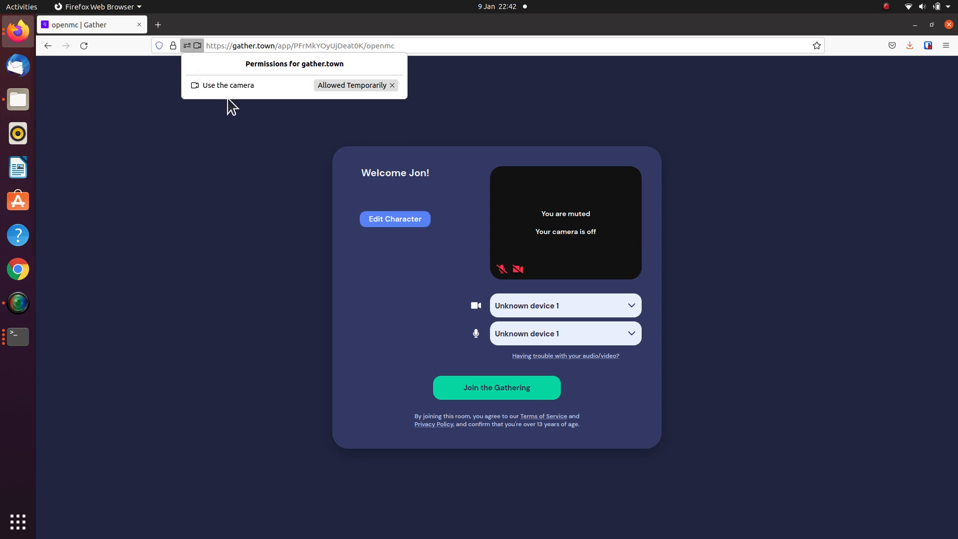
mouse_move(213, 99)
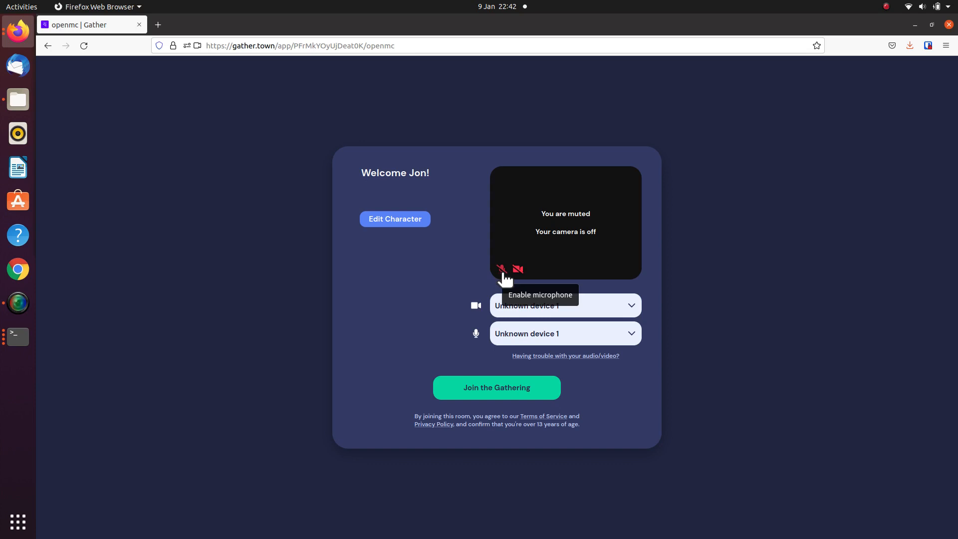
mouse_move(486, 396)
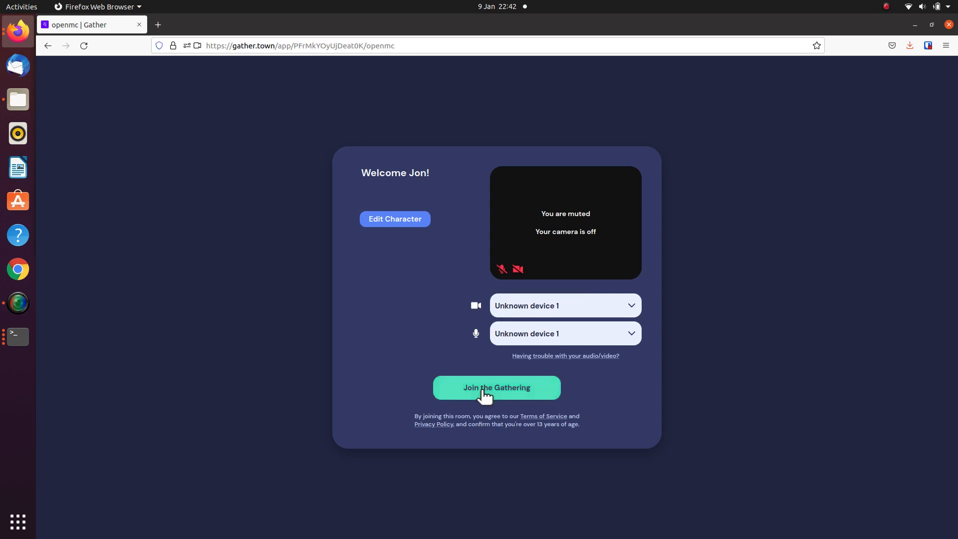
left_click(496, 387)
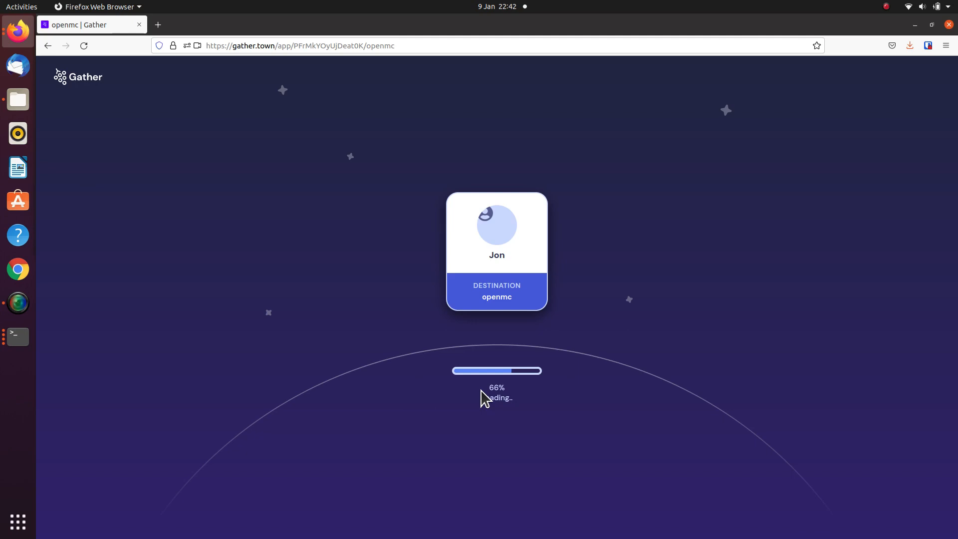
mouse_move(466, 412)
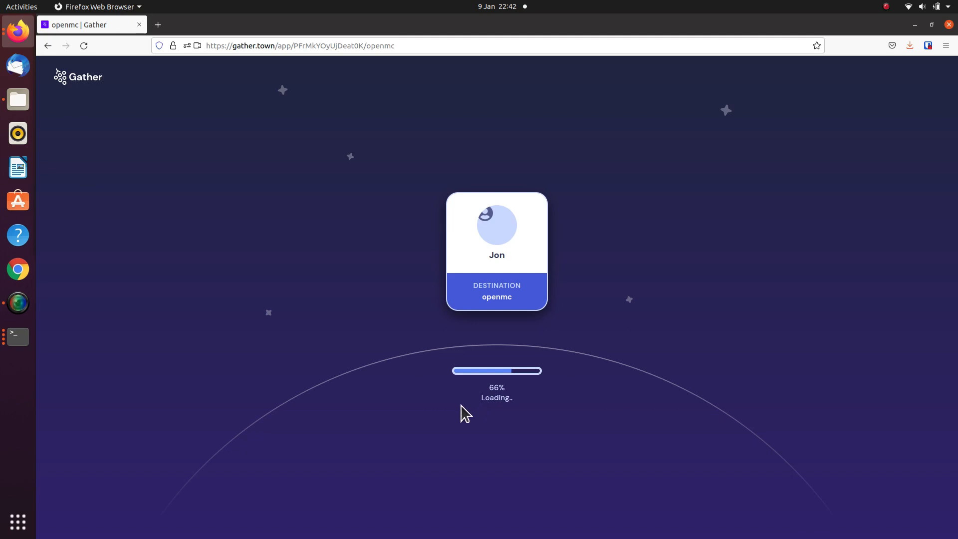
mouse_move(185, 58)
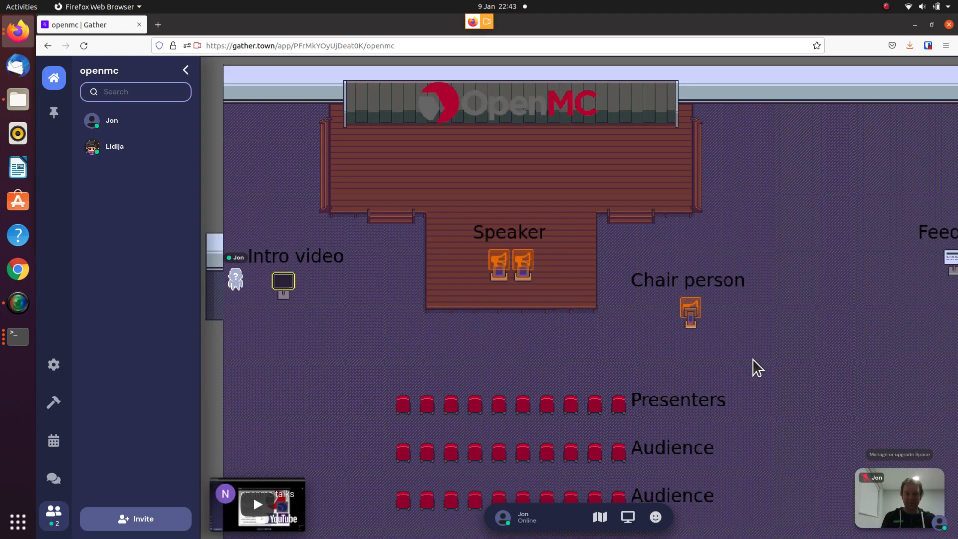
mouse_move(324, 366)
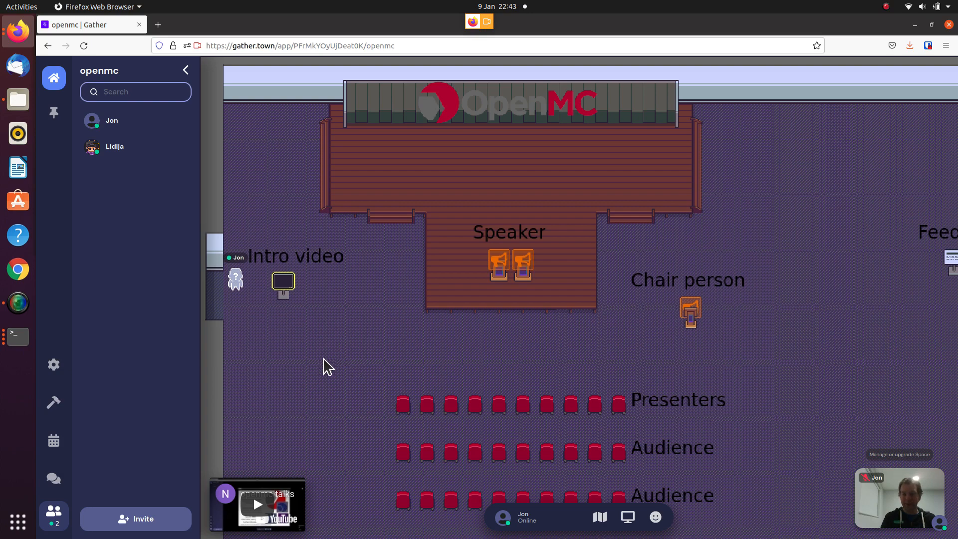
mouse_move(255, 291)
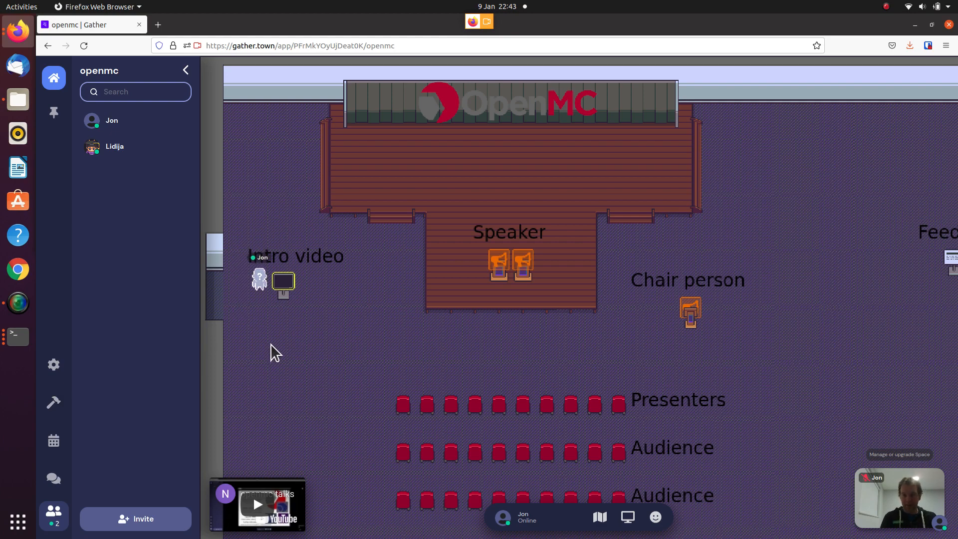
mouse_move(277, 342)
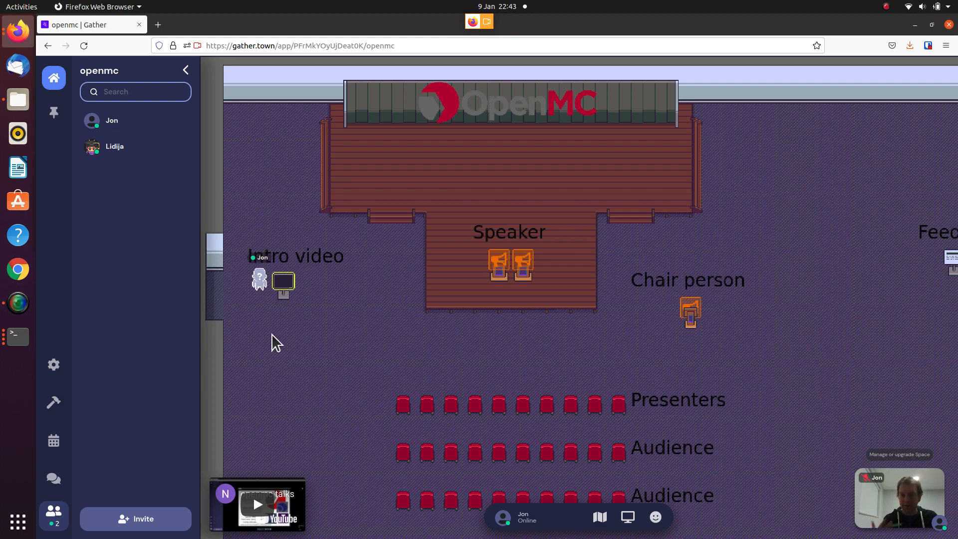
mouse_move(263, 309)
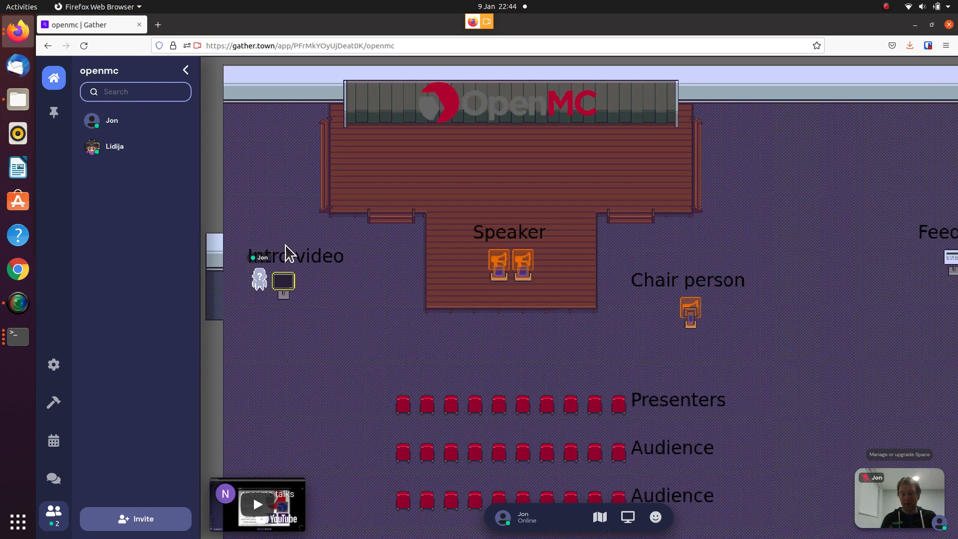
mouse_move(322, 298)
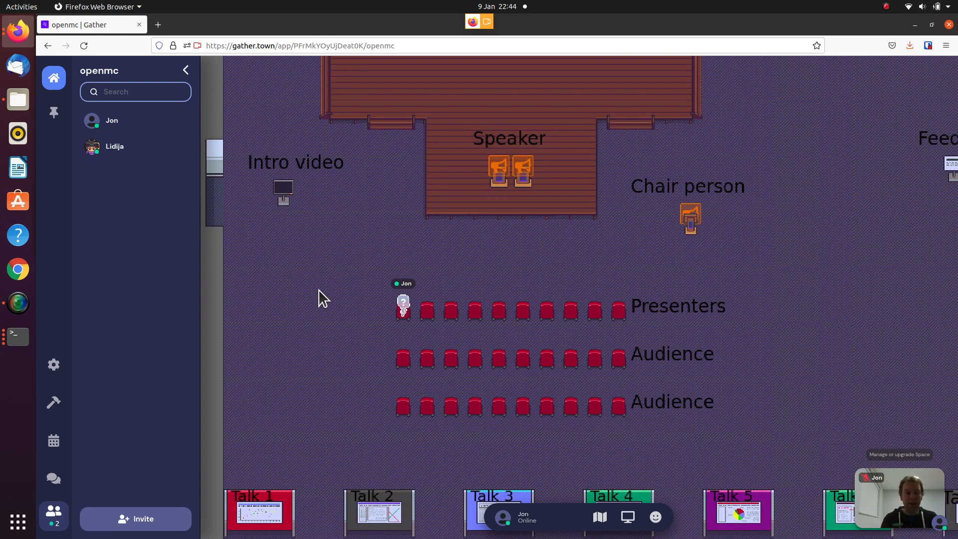
mouse_move(378, 317)
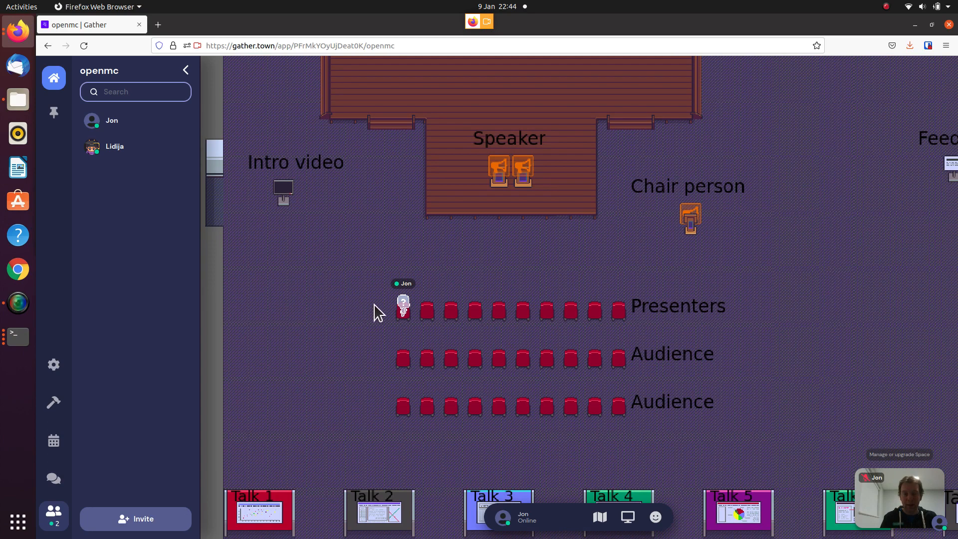
mouse_move(375, 324)
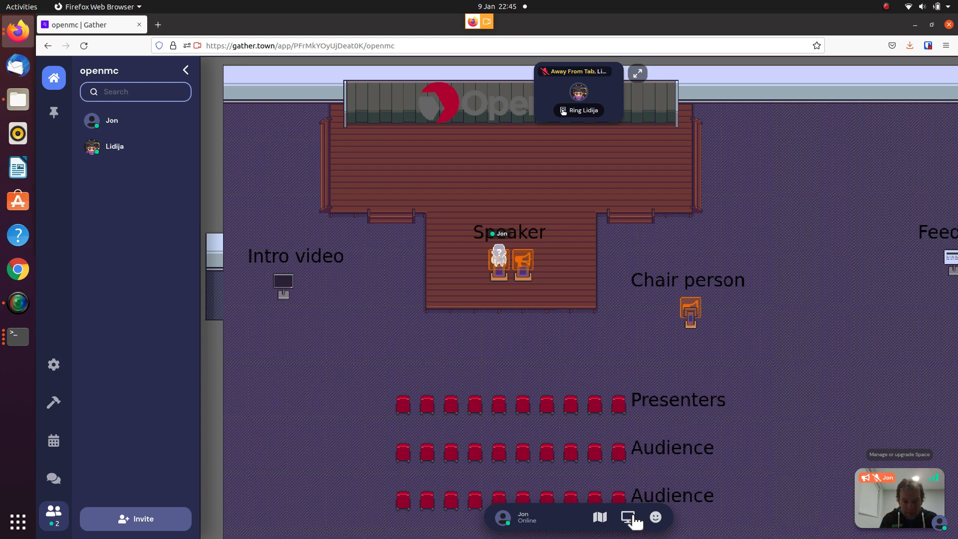
mouse_move(627, 517)
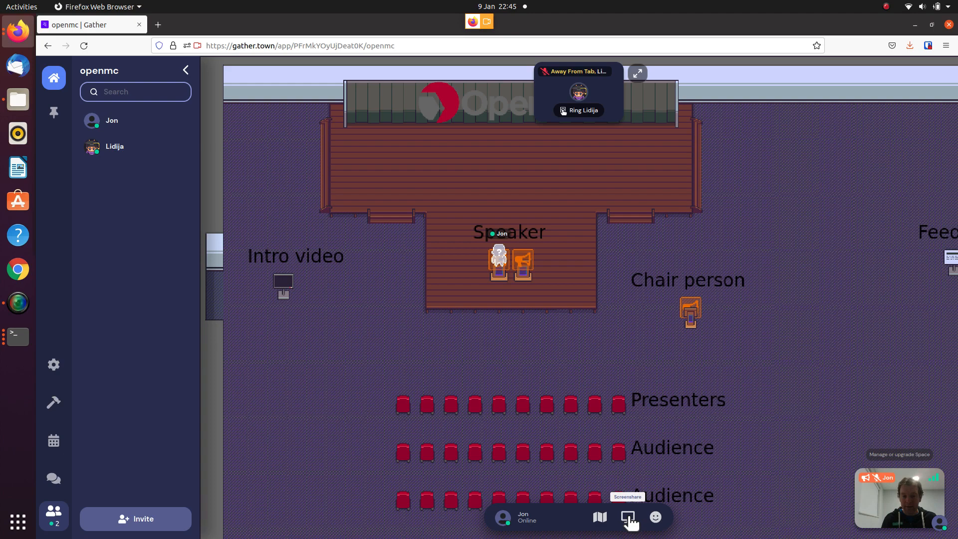
mouse_move(108, 261)
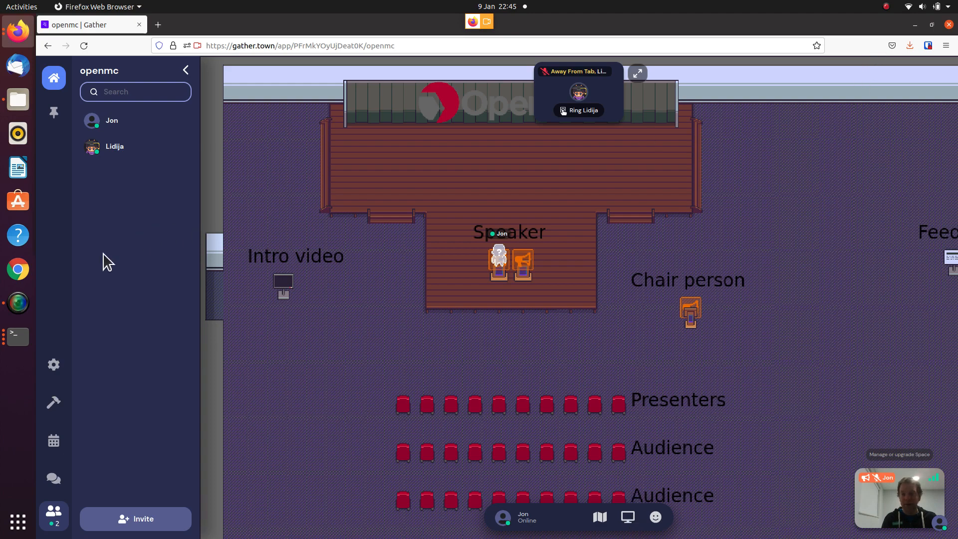
- Right-click the map while the avatar stands on the Speaker podium tile
right_click(18, 337)
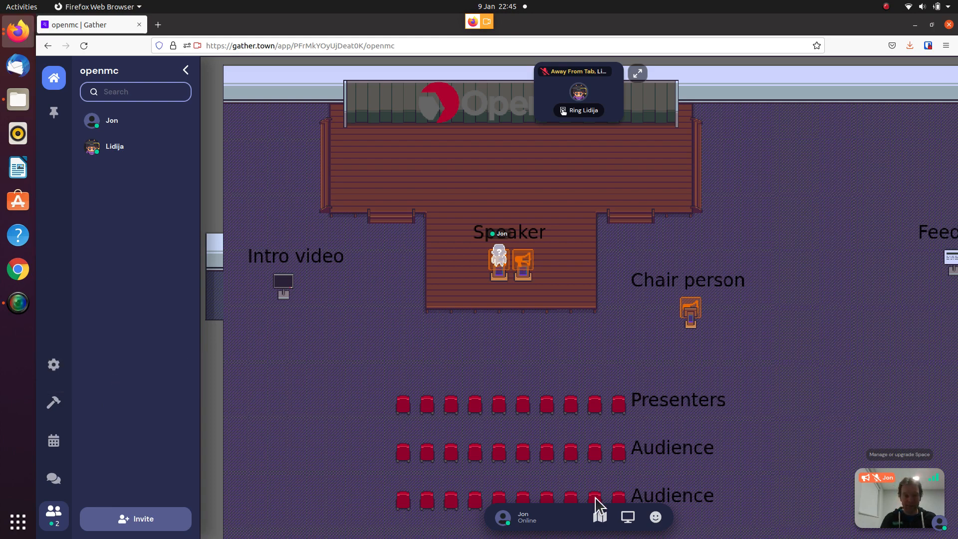
mouse_move(628, 516)
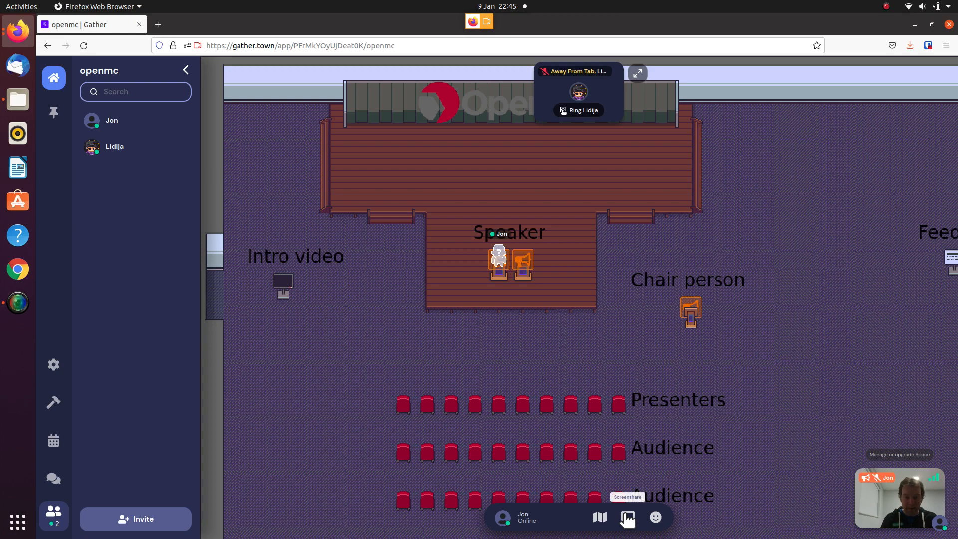
- Share the entire screen from the Speaker spot, allowing it in Firefox's prompt
left_click(627, 517)
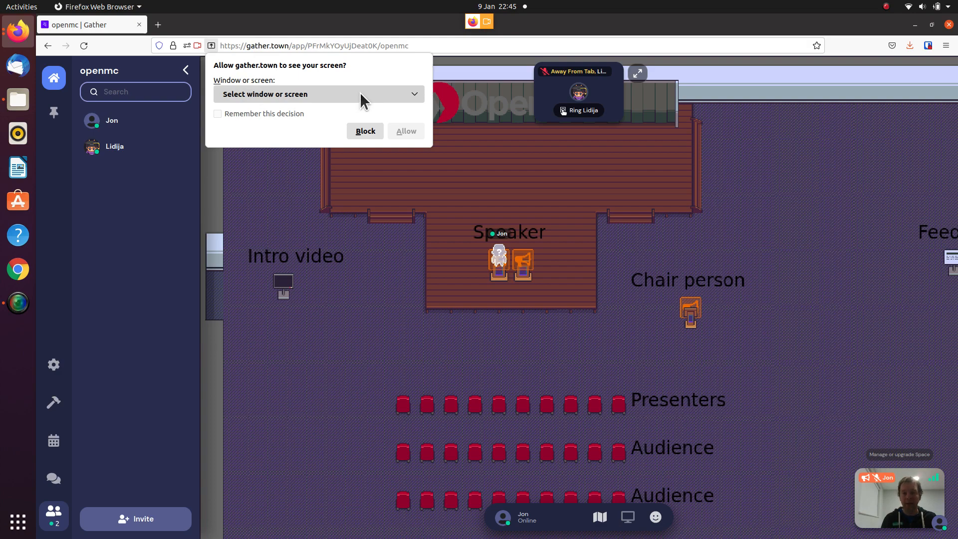
left_click(317, 94)
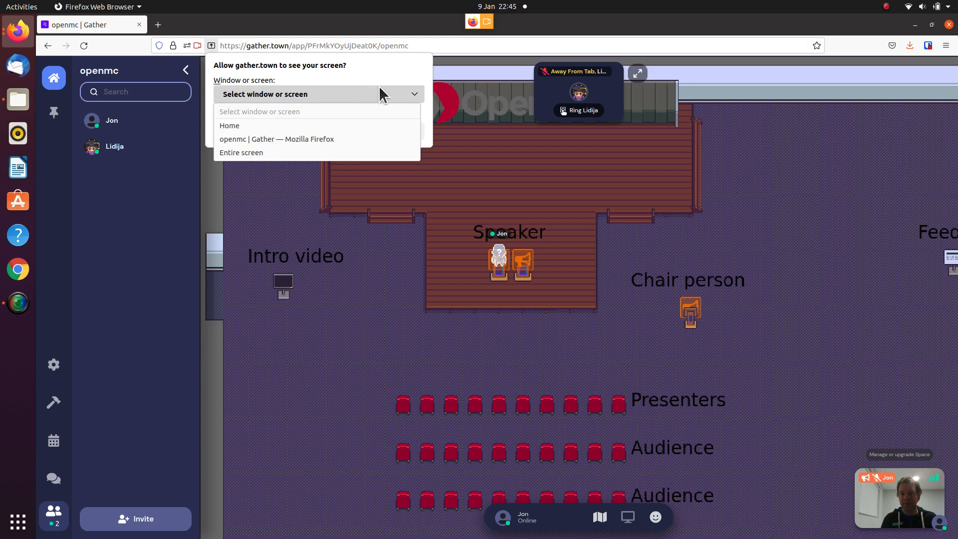
mouse_move(336, 458)
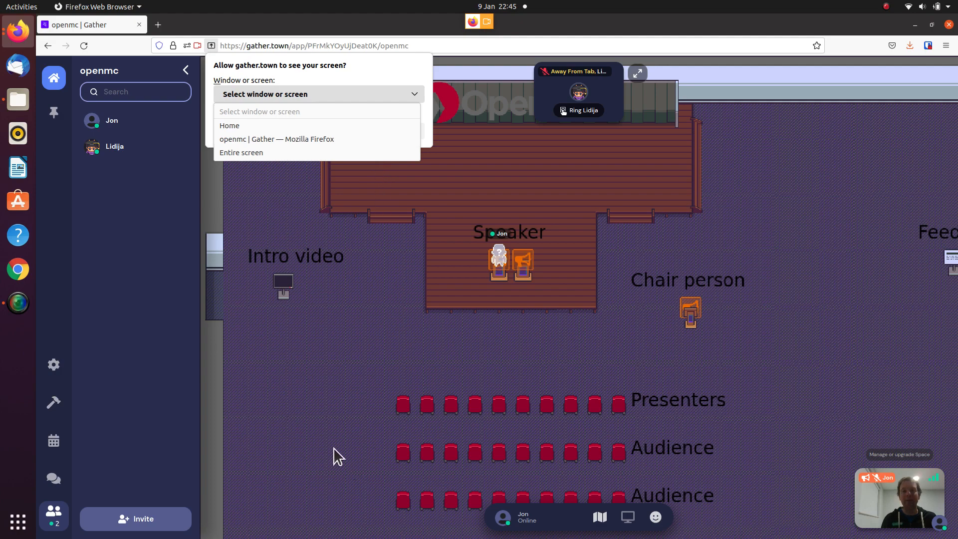
mouse_move(340, 323)
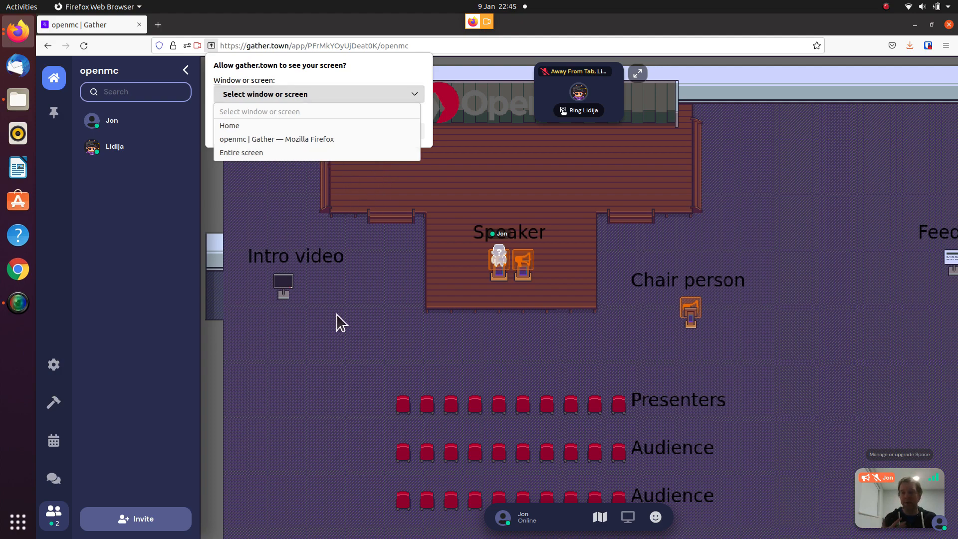
mouse_move(263, 157)
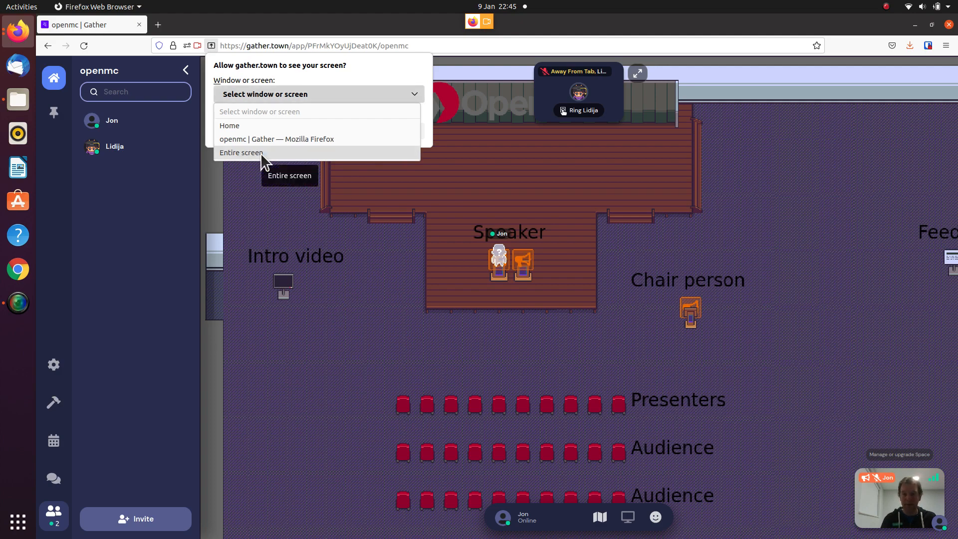
left_click(241, 152)
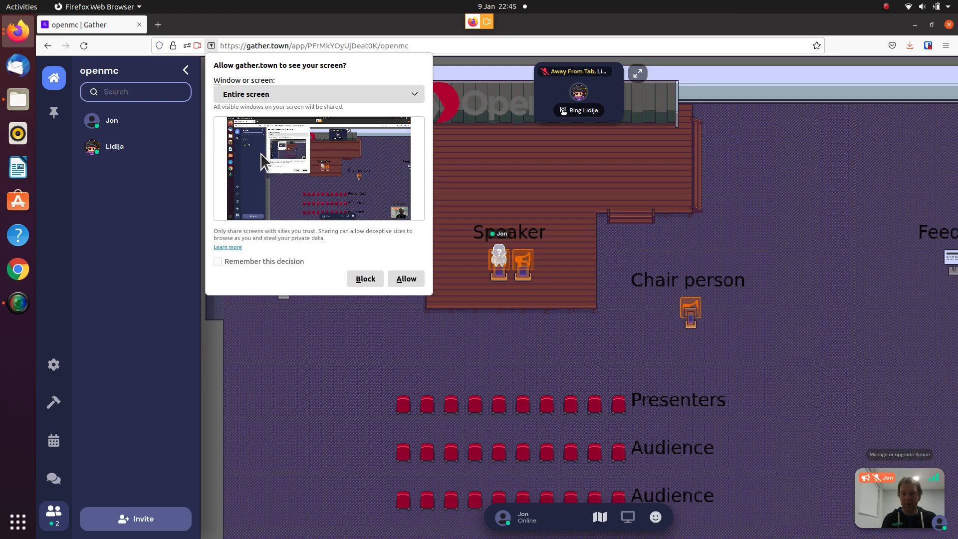
mouse_move(405, 278)
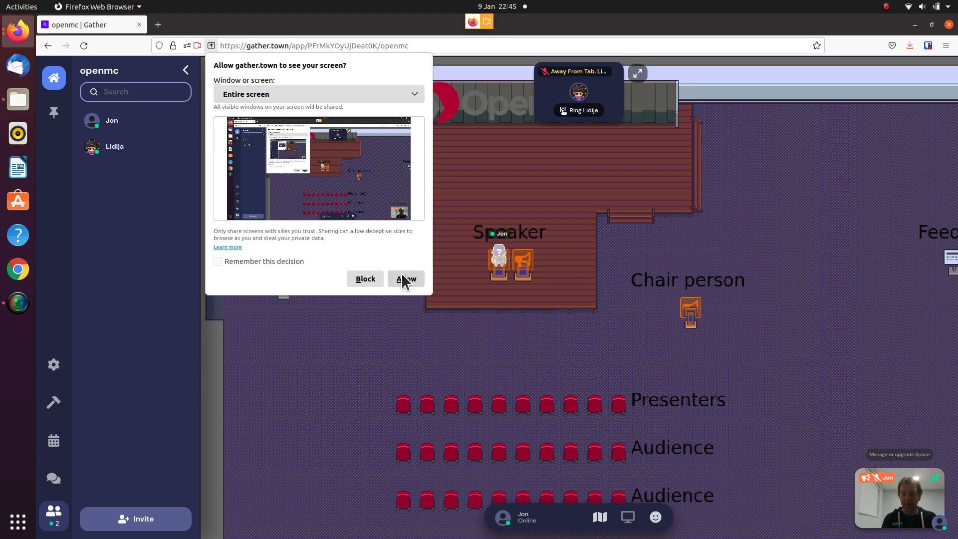
left_click(406, 279)
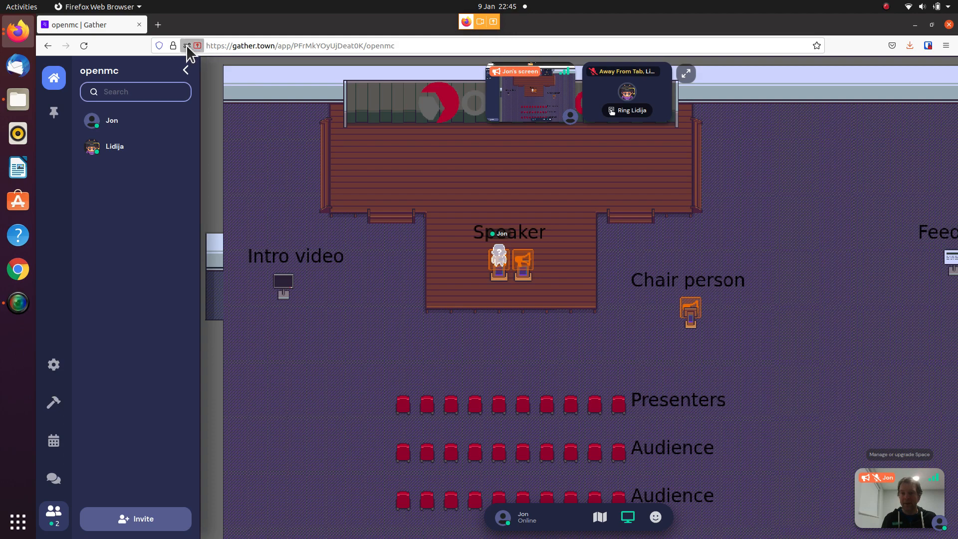
- View the site's camera and screen permissions, then bring up the neutronics-workshop GitHub window
left_click(186, 45)
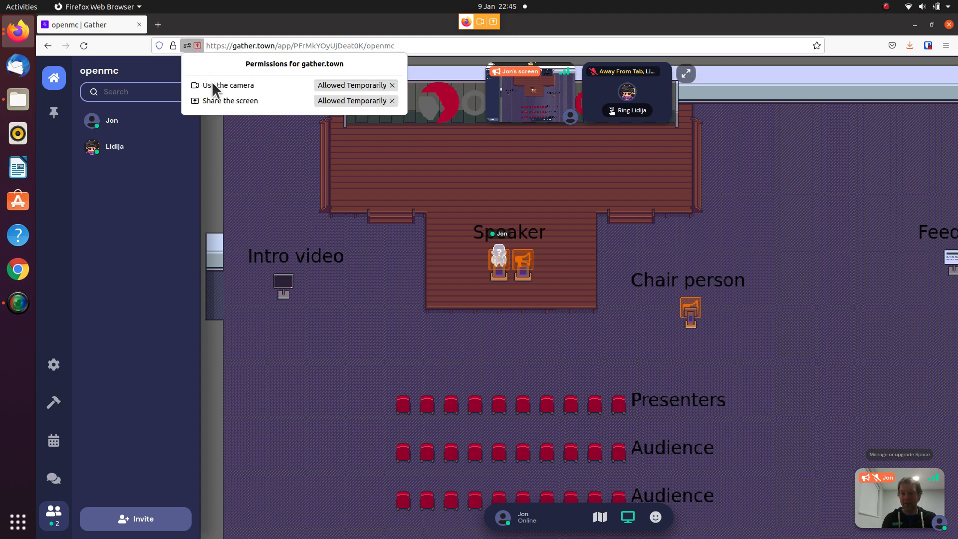
mouse_move(284, 181)
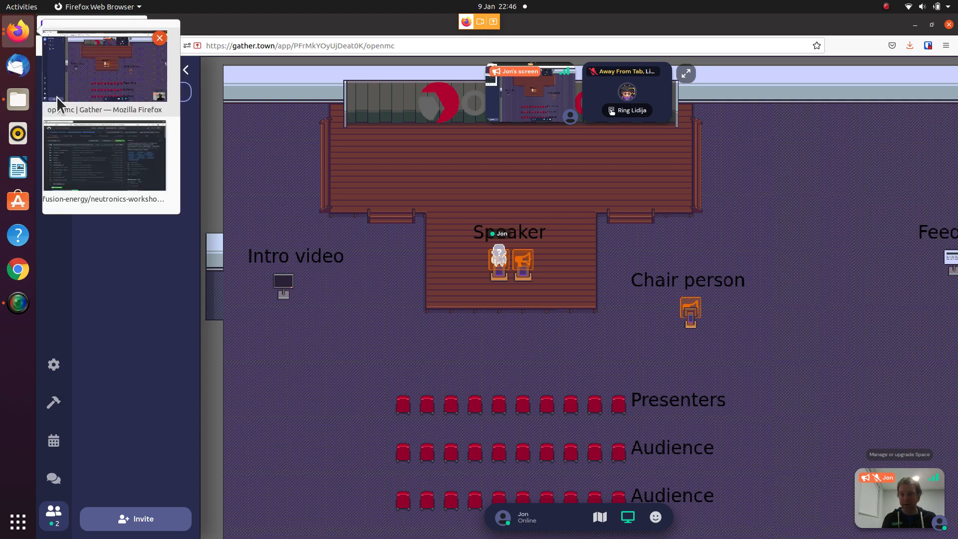
left_click(104, 156)
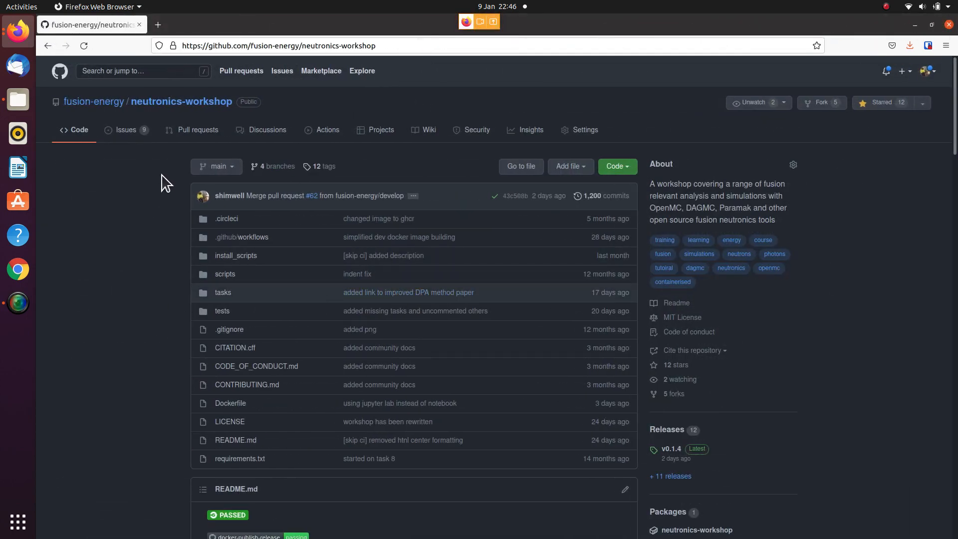
mouse_move(150, 205)
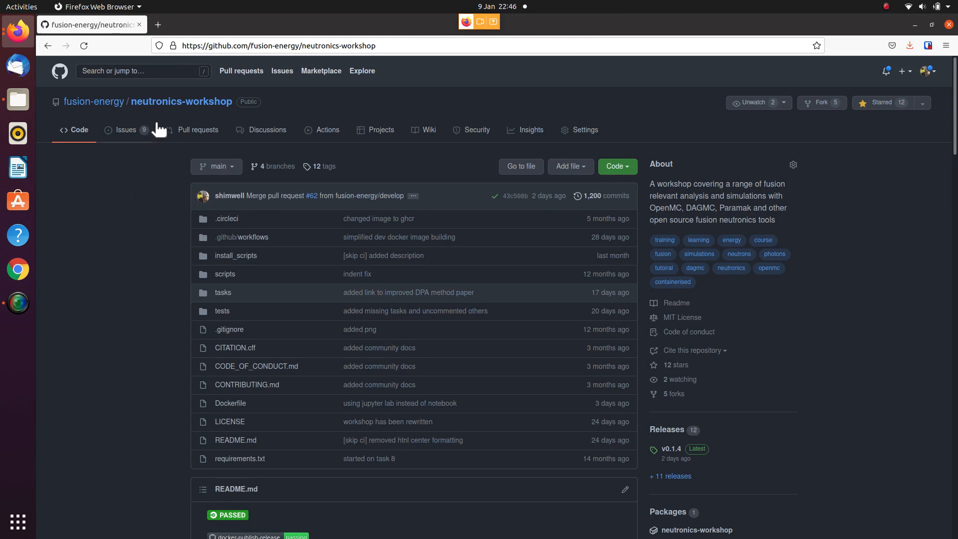
- Scroll to the neutronics-workshop README and follow its 'slides' link
scroll("down", 3)
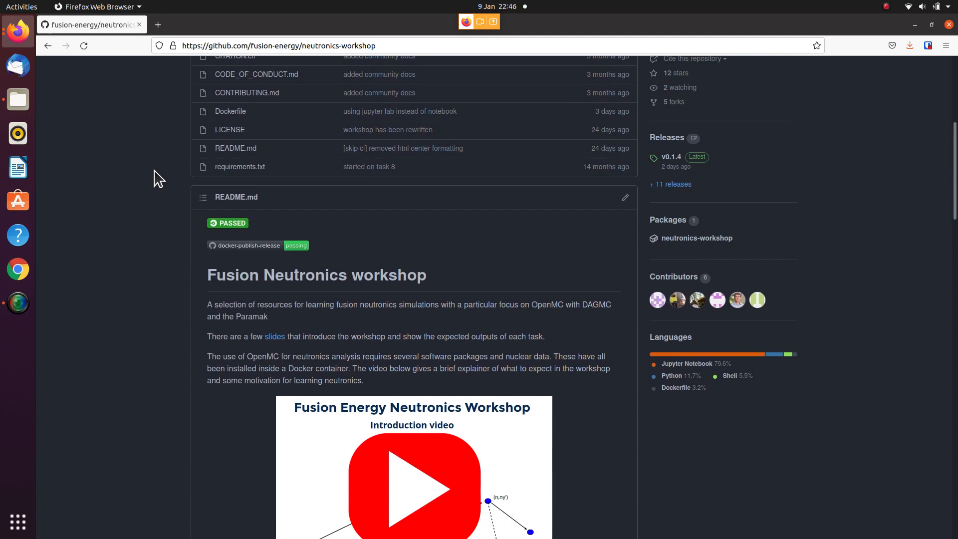
scroll("down", 3)
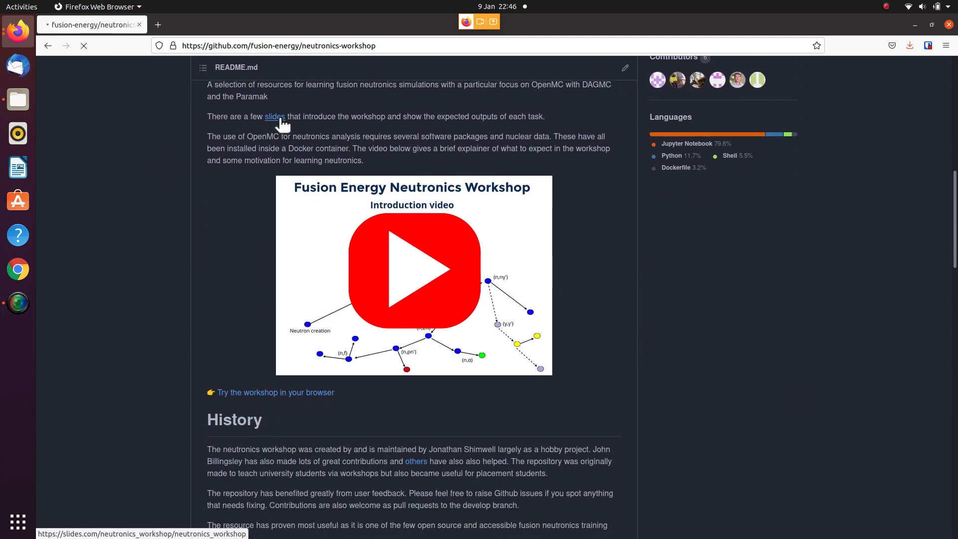
left_click(274, 116)
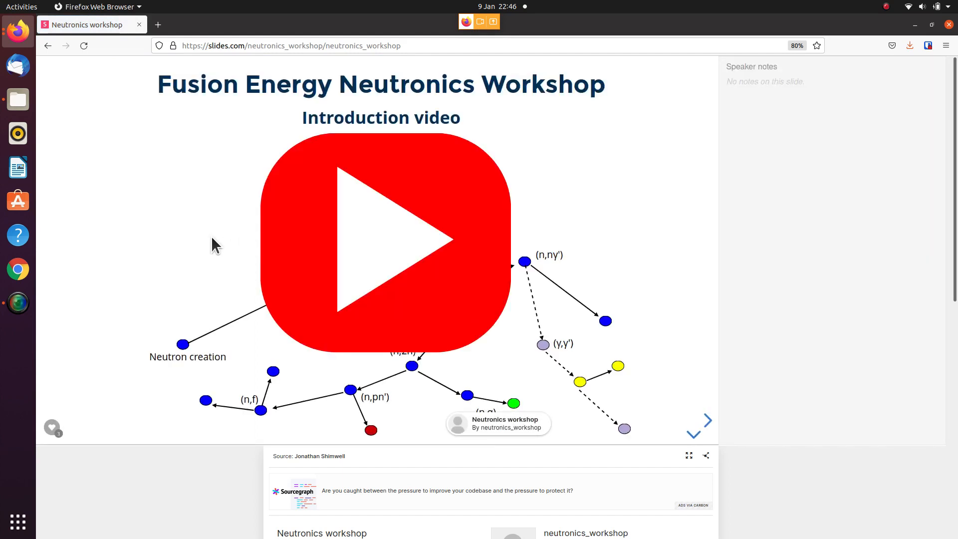
- Advance the slides from the introduction video to 'How can neutronics help'
left_click(706, 421)
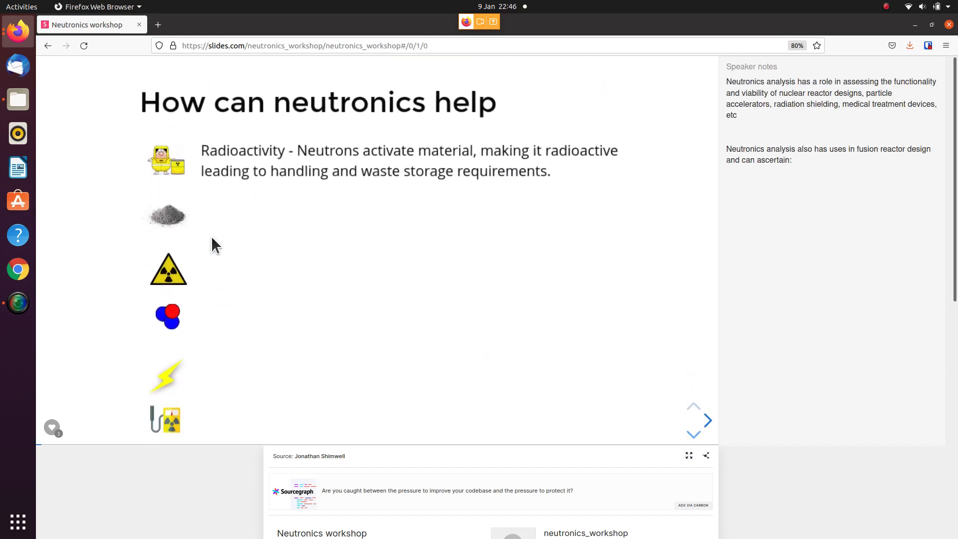
left_click(707, 421)
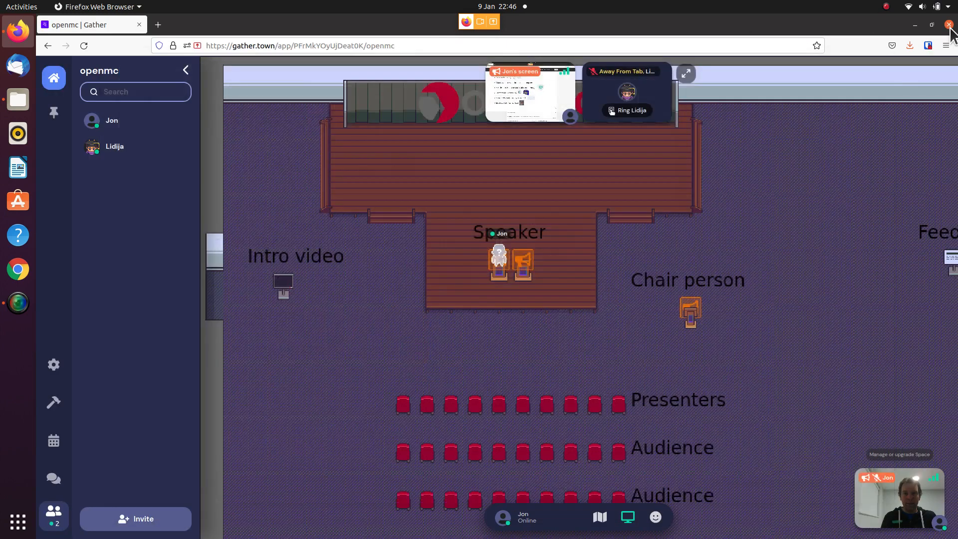
- Turn off screen sharing with the toolbar's screen share button
left_click(627, 516)
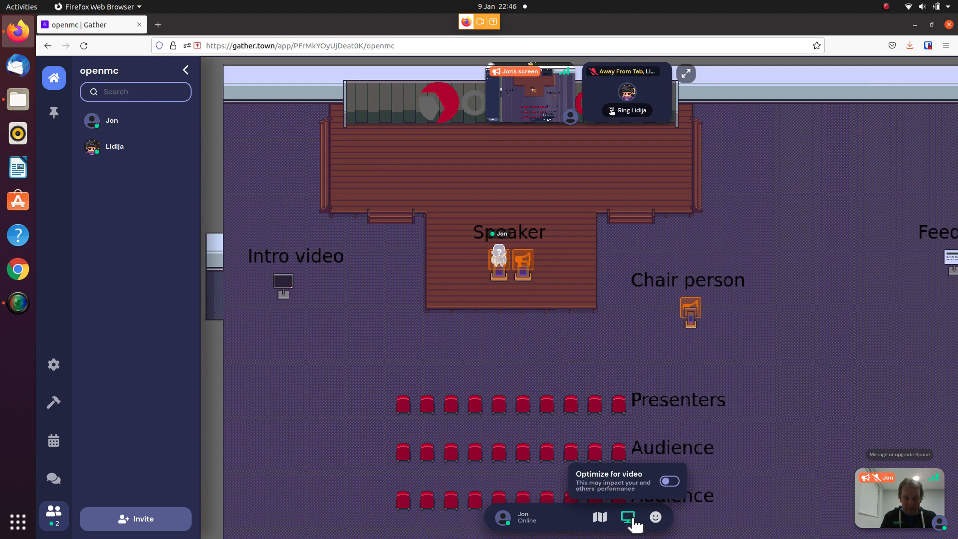
left_click(628, 517)
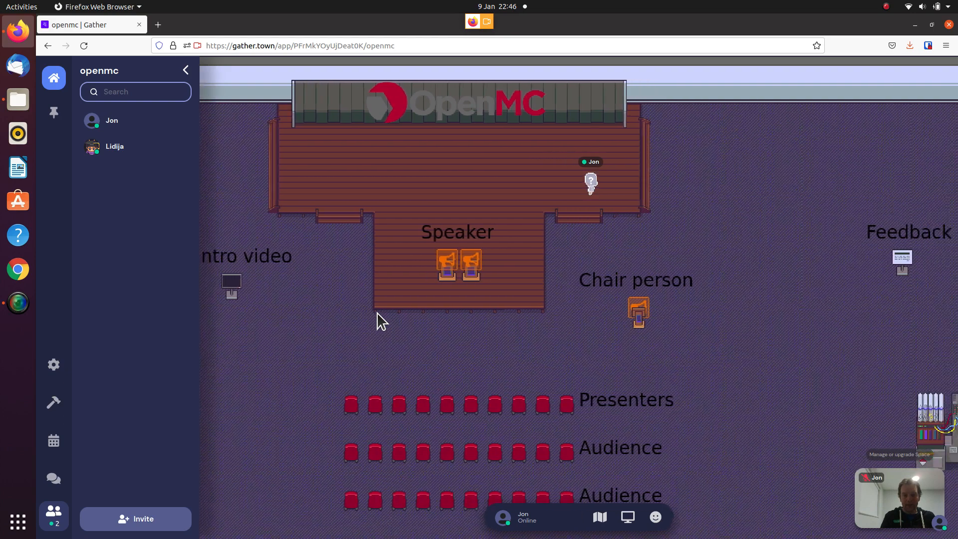
- Walk the avatar down off the stage toward the Talk poster booths
key("ArrowDown")
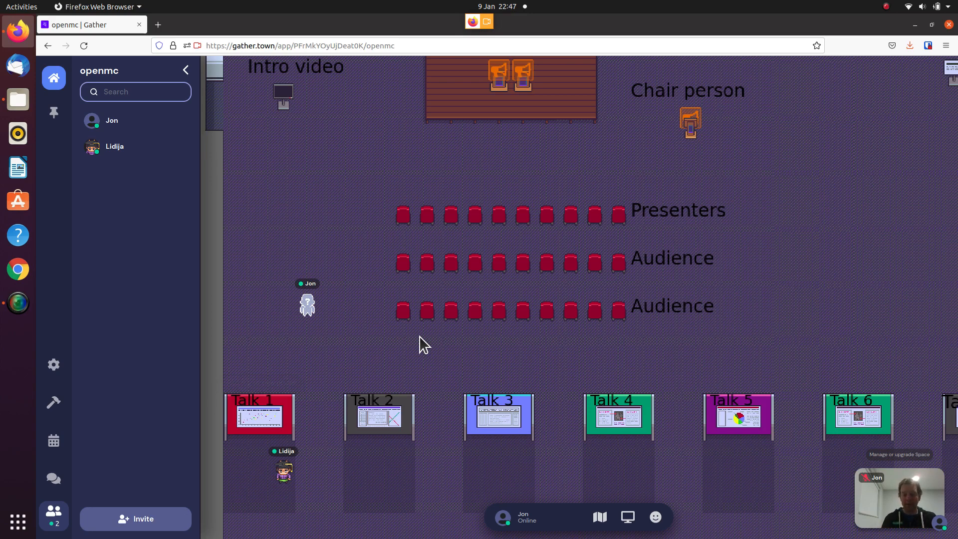
mouse_move(337, 369)
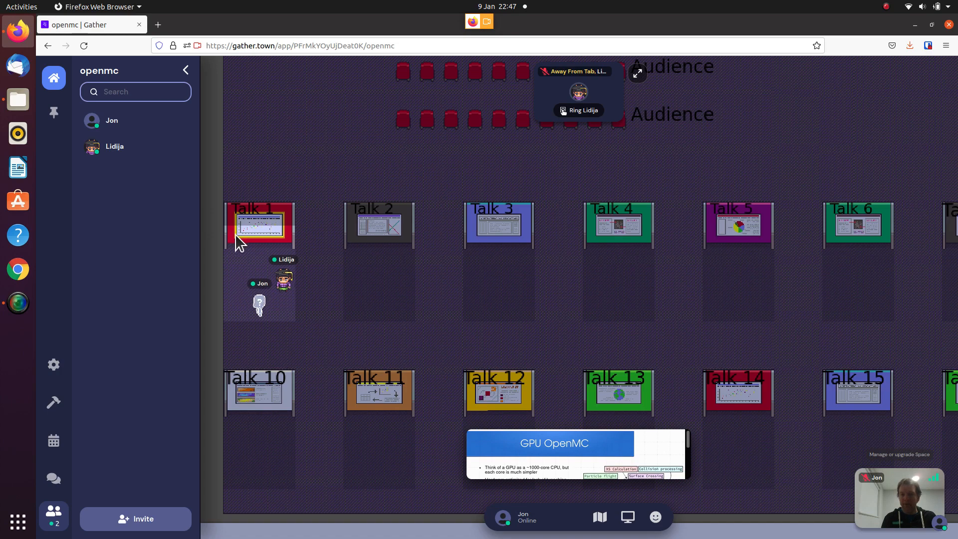
mouse_move(243, 271)
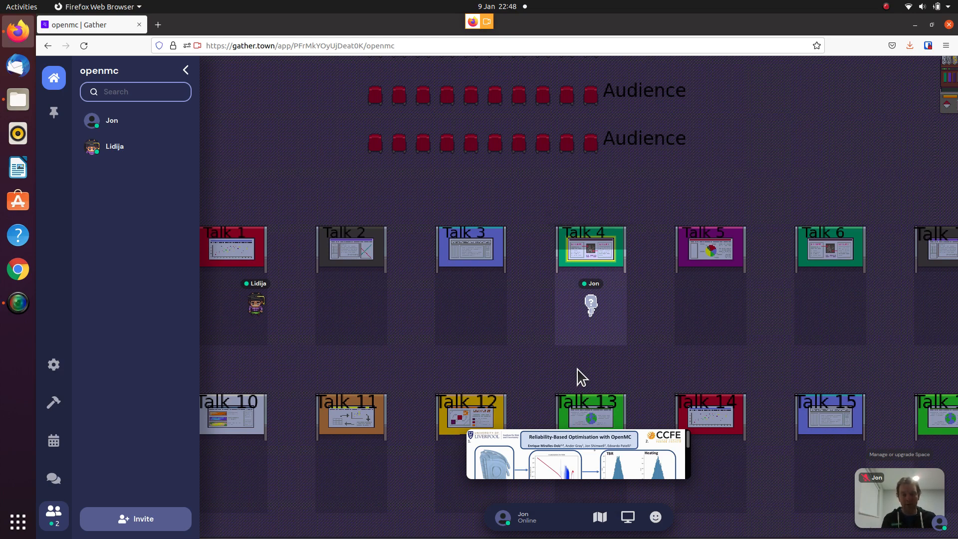
mouse_move(558, 181)
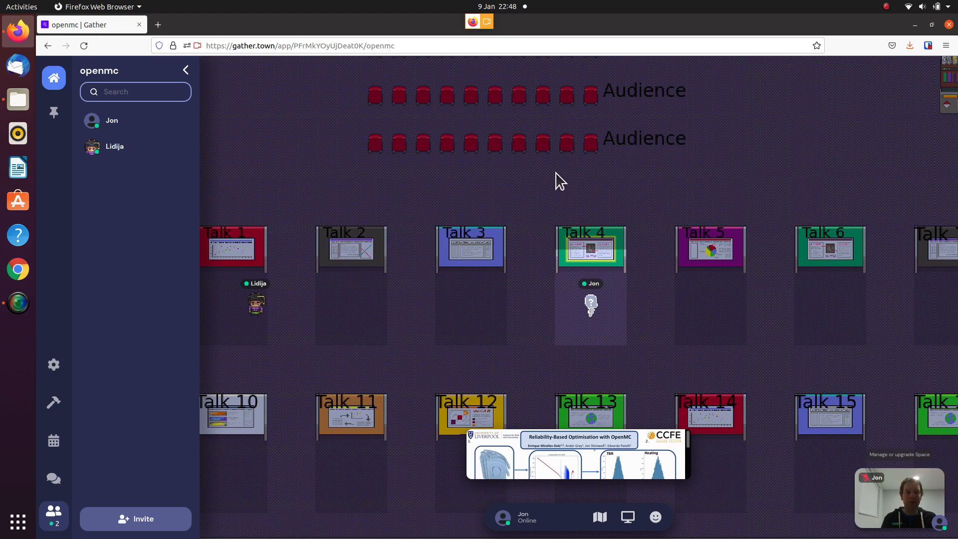
mouse_move(648, 261)
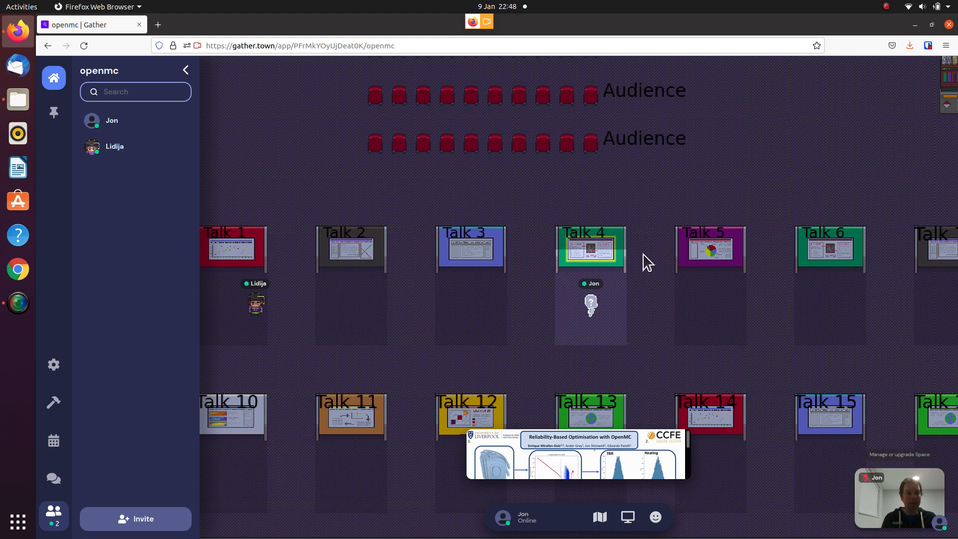
mouse_move(645, 310)
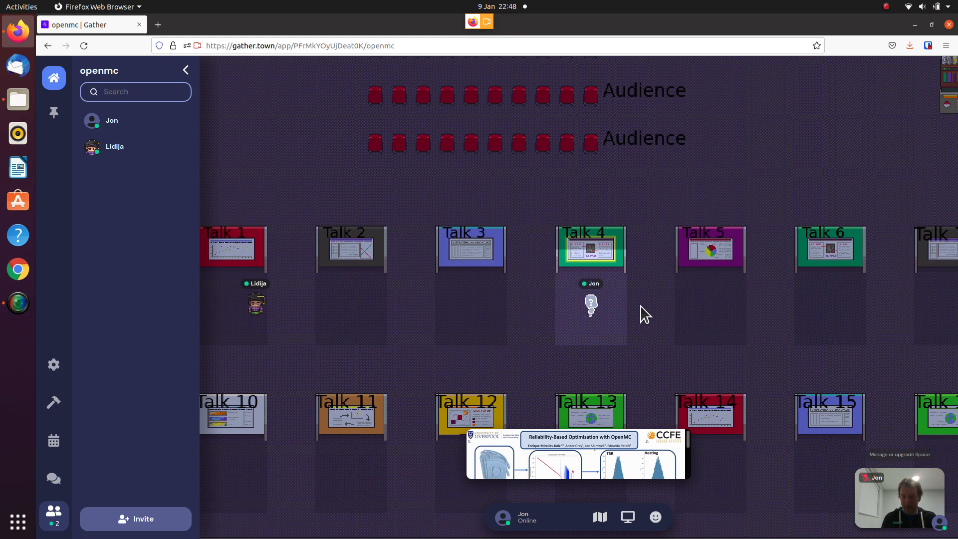
- Open the 'Reliability-Based Optimisation with OpenMC' Talk 4 poster at its booth
left_click(576, 453)
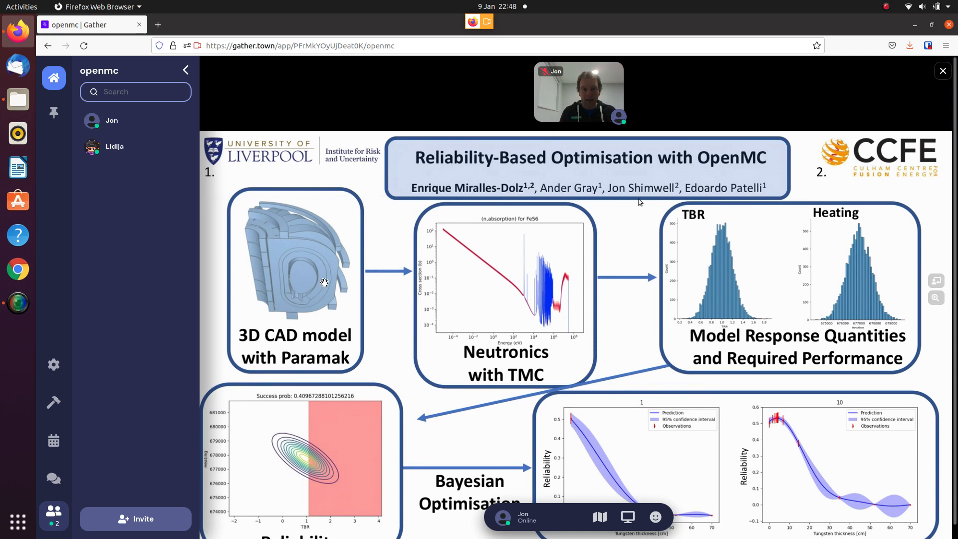
mouse_move(373, 371)
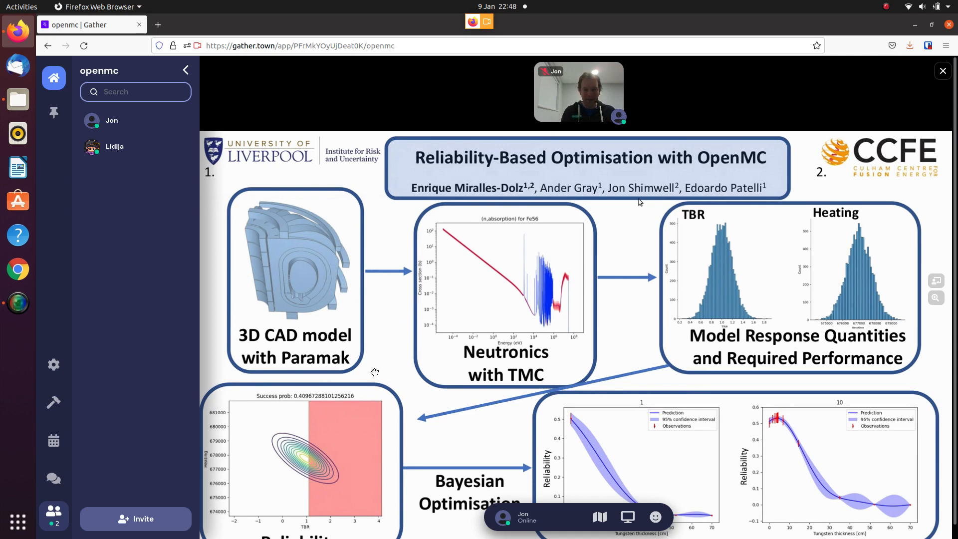
mouse_move(382, 368)
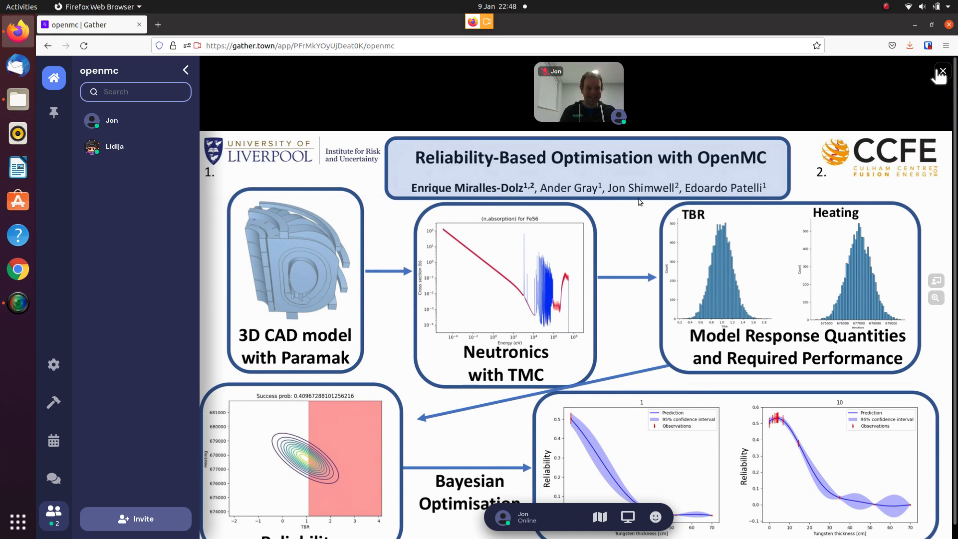
- Close the full-screen Talk 4 poster and return to the map
left_click(942, 71)
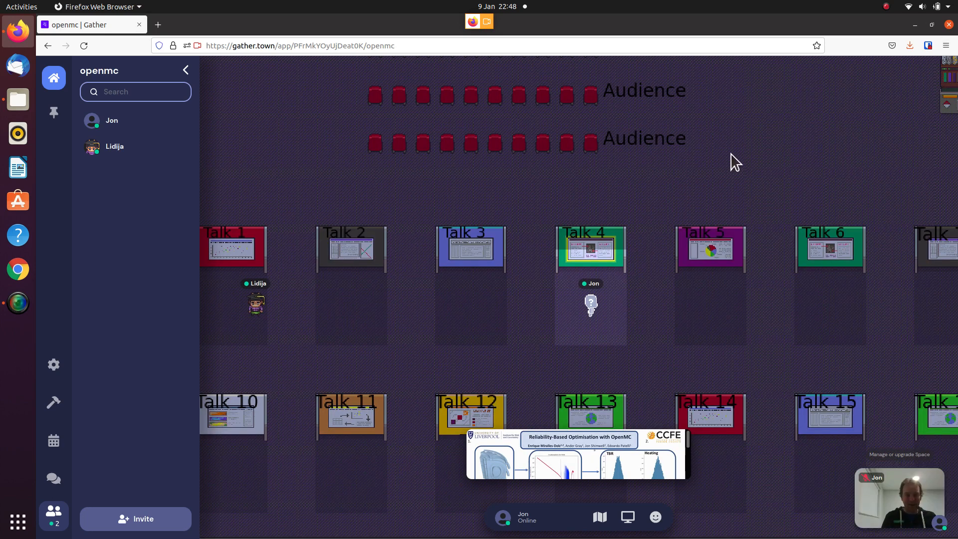